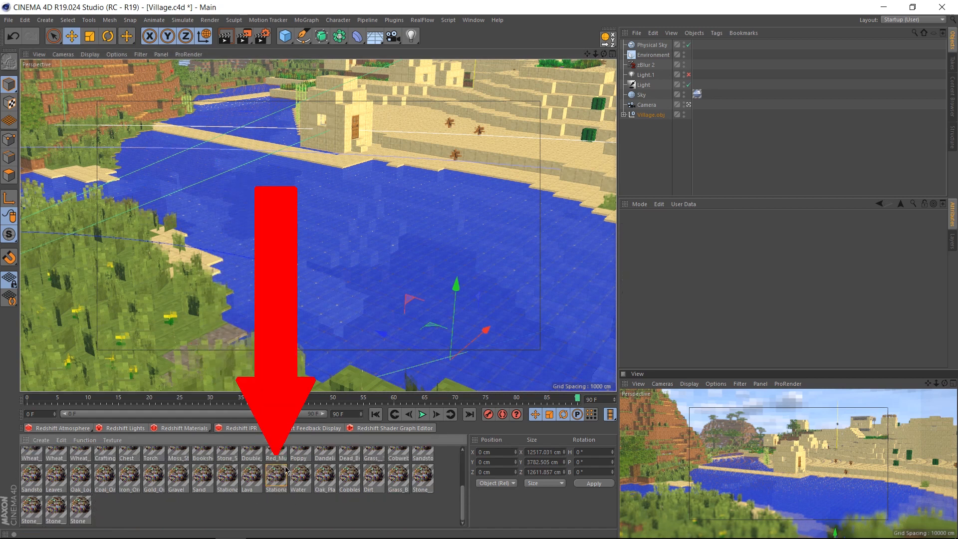
Step: Open the Stationary_Water material in the Material Editor
double_click(276, 478)
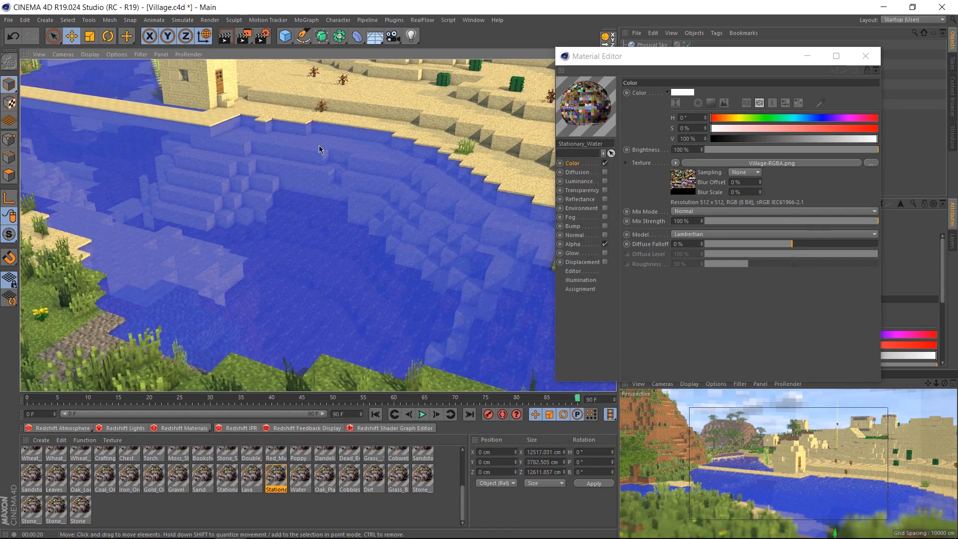
mouse_move(564, 289)
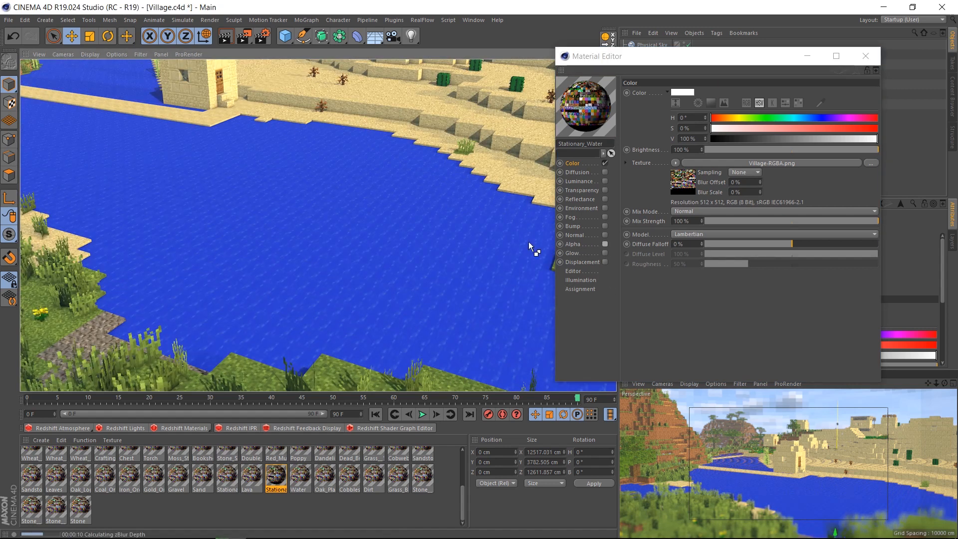
mouse_move(232, 275)
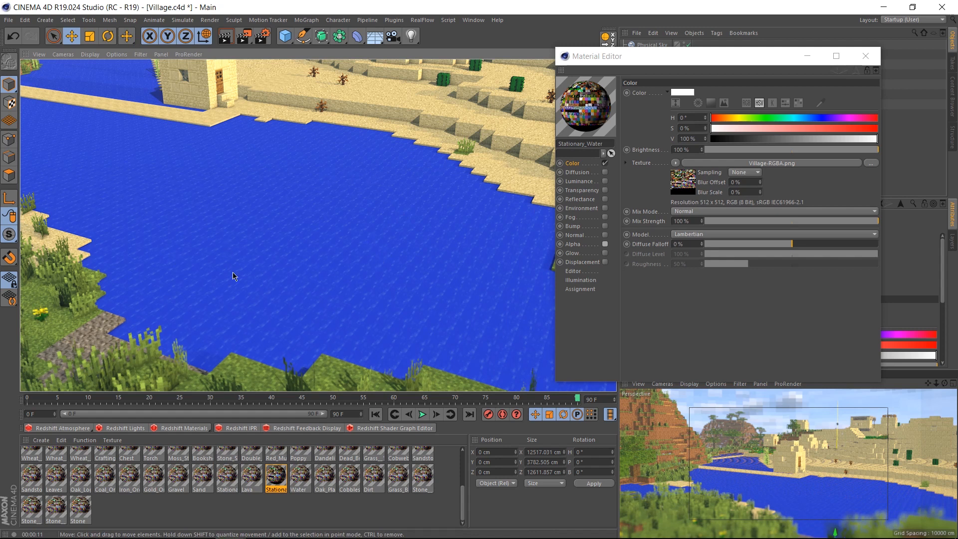
mouse_move(316, 223)
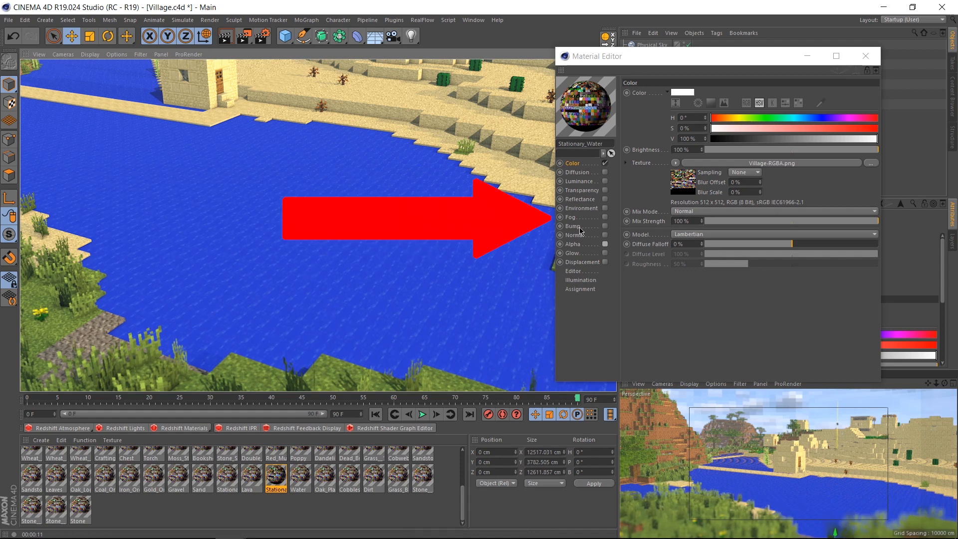
Step: Enable the Fog channel on the Stationary_Water material
click(572, 217)
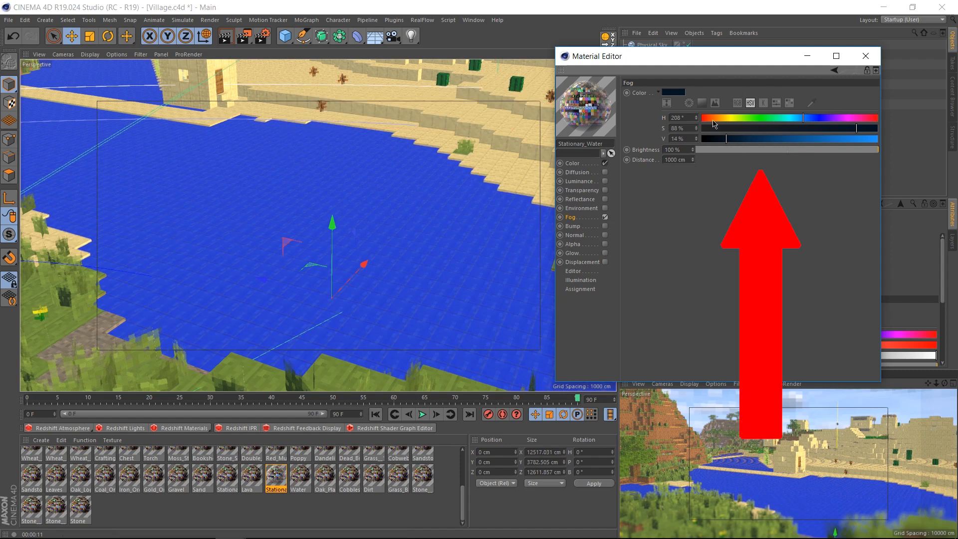
mouse_move(686, 148)
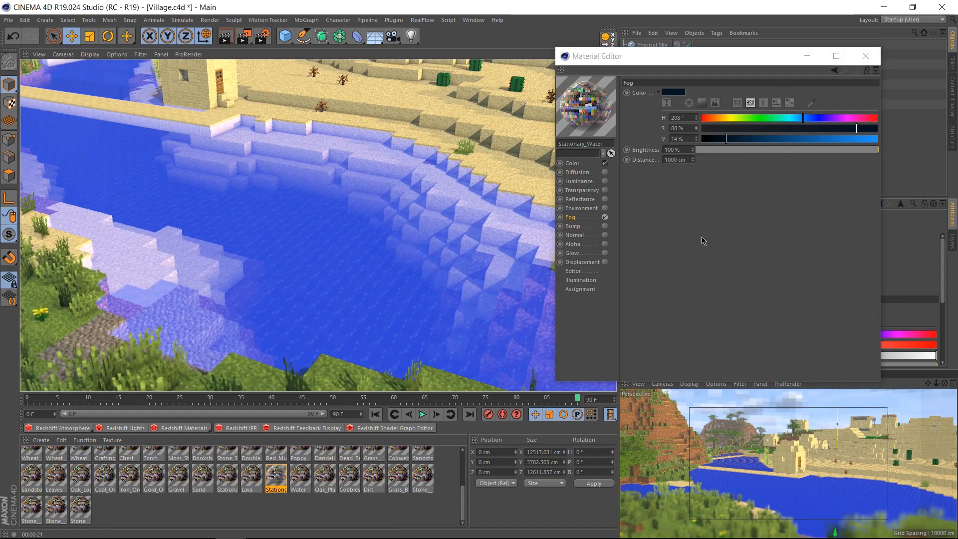
mouse_move(675, 250)
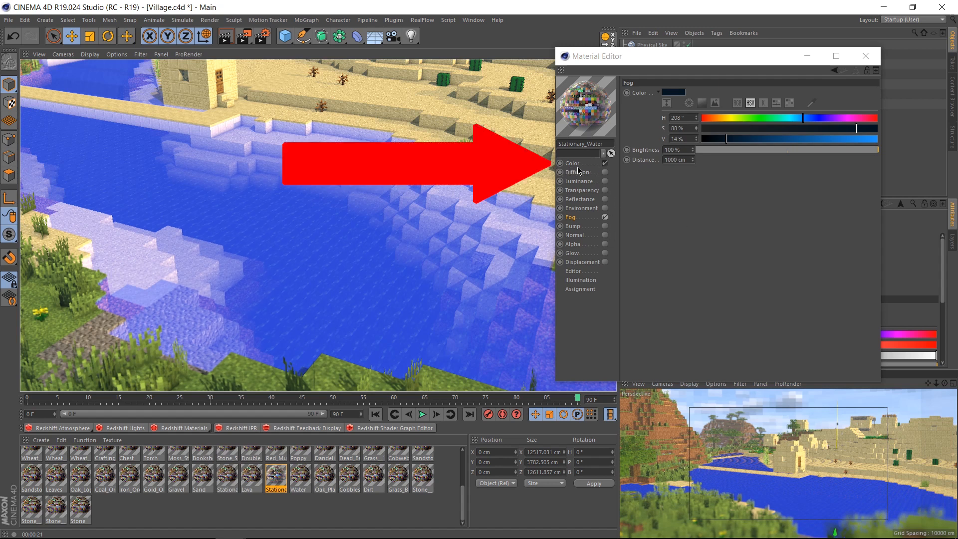
Step: Disable Color, enable Transparency with the Water refraction preset, and show Reflectance
click(604, 163)
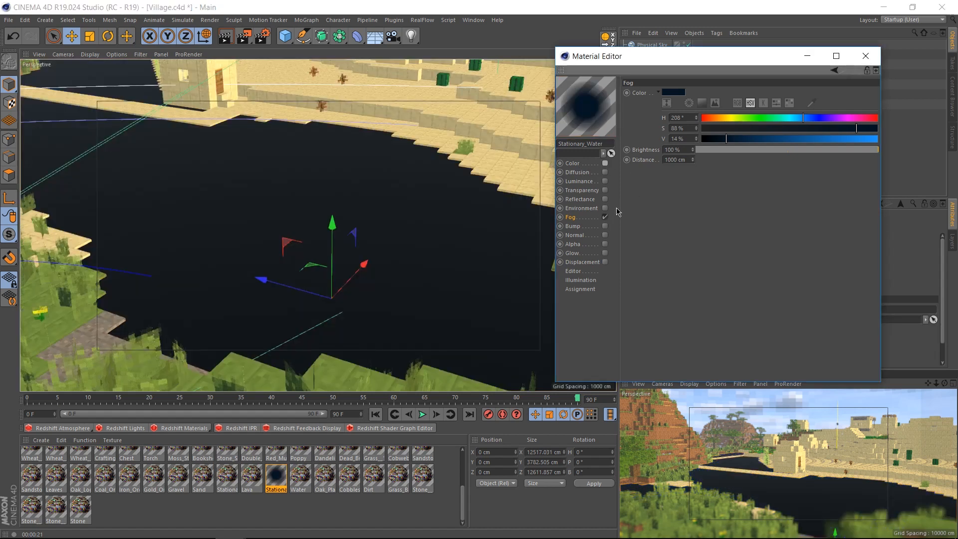
mouse_move(586, 194)
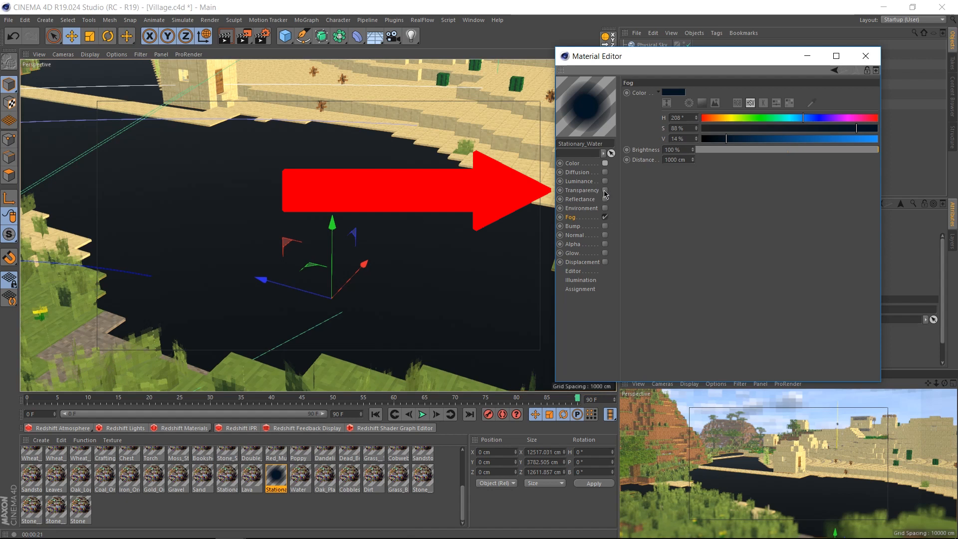
click(581, 190)
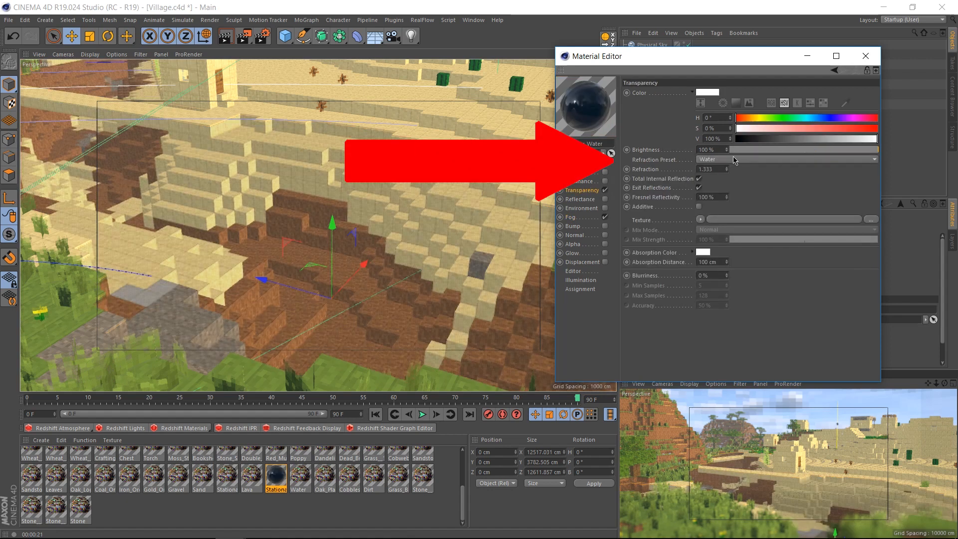
click(873, 159)
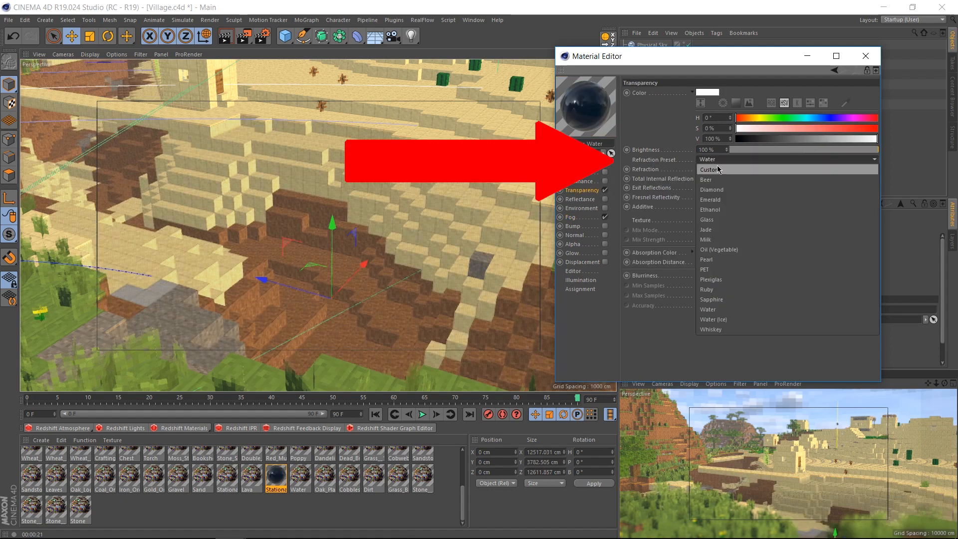
click(708, 309)
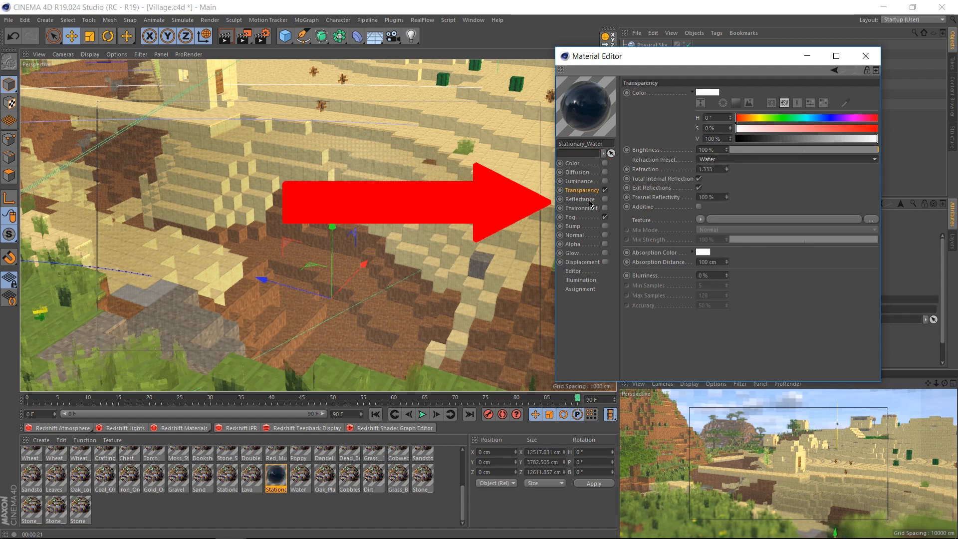
click(579, 199)
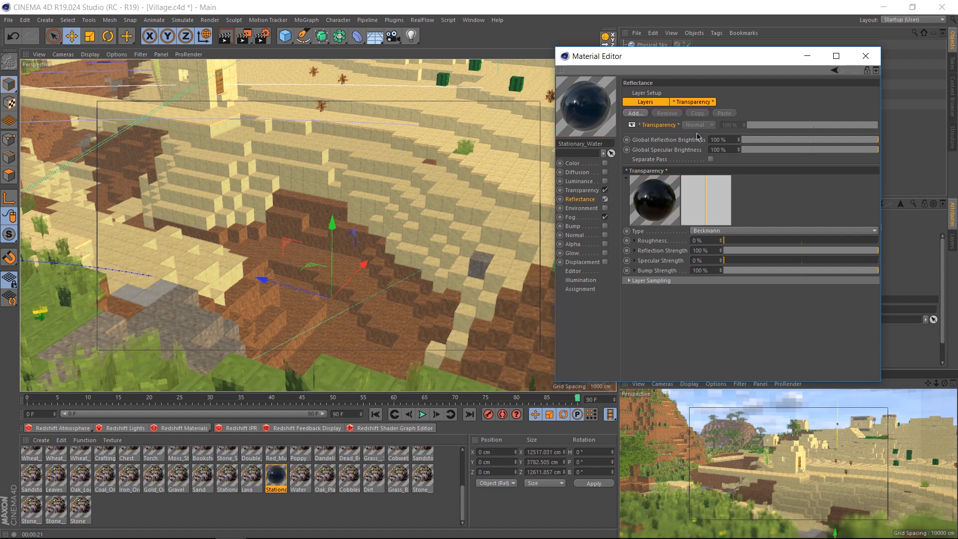
mouse_move(650, 127)
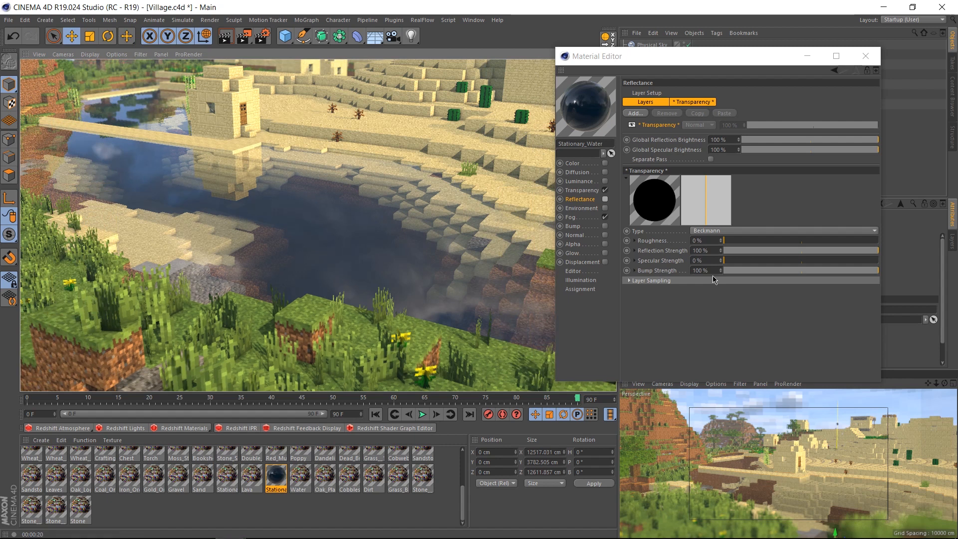
mouse_move(647, 280)
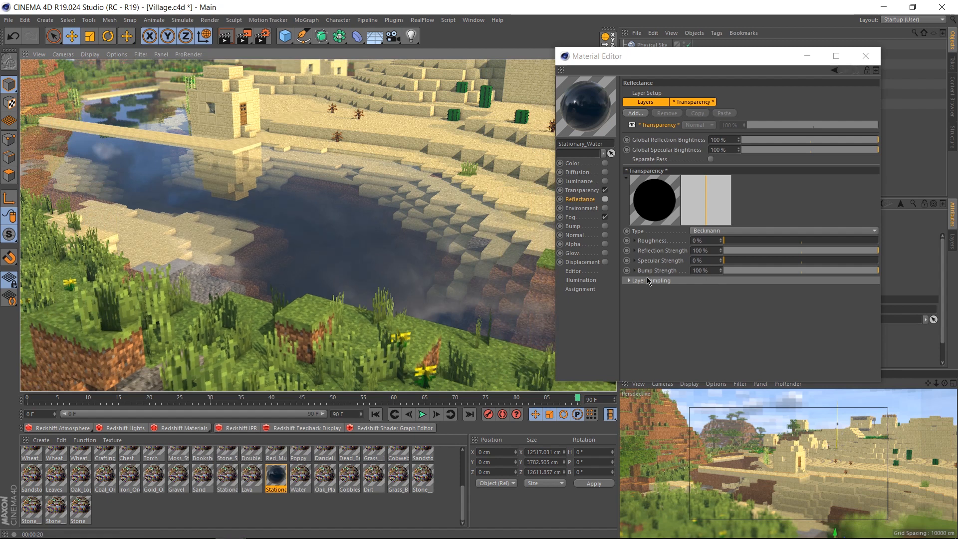
mouse_move(625, 258)
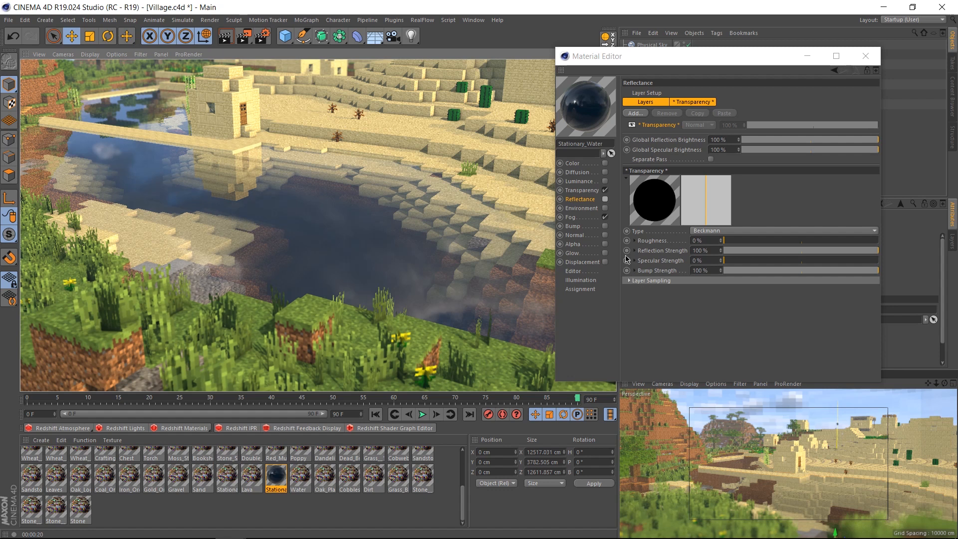
mouse_move(568, 234)
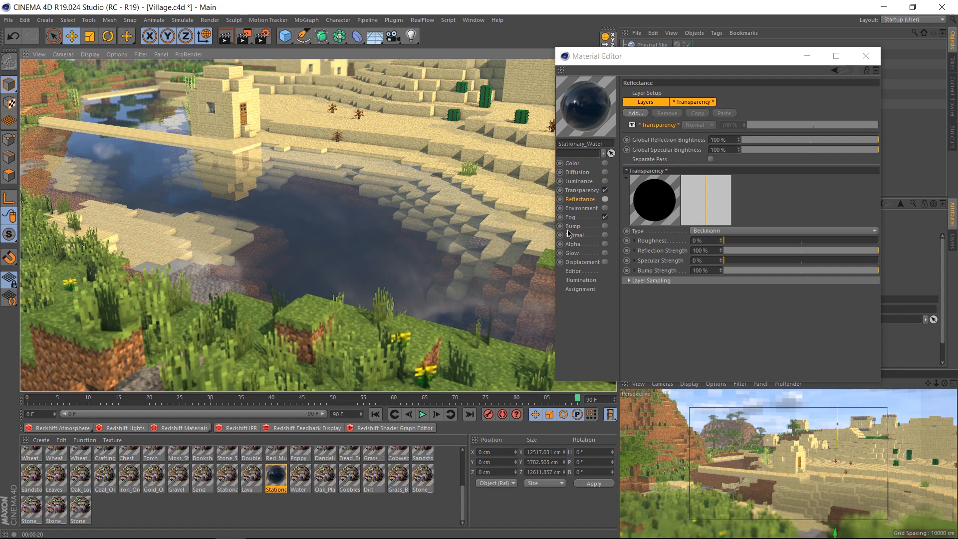
Step: Enable Bump, load a Noise shader as its texture, and open the noise settings
click(573, 226)
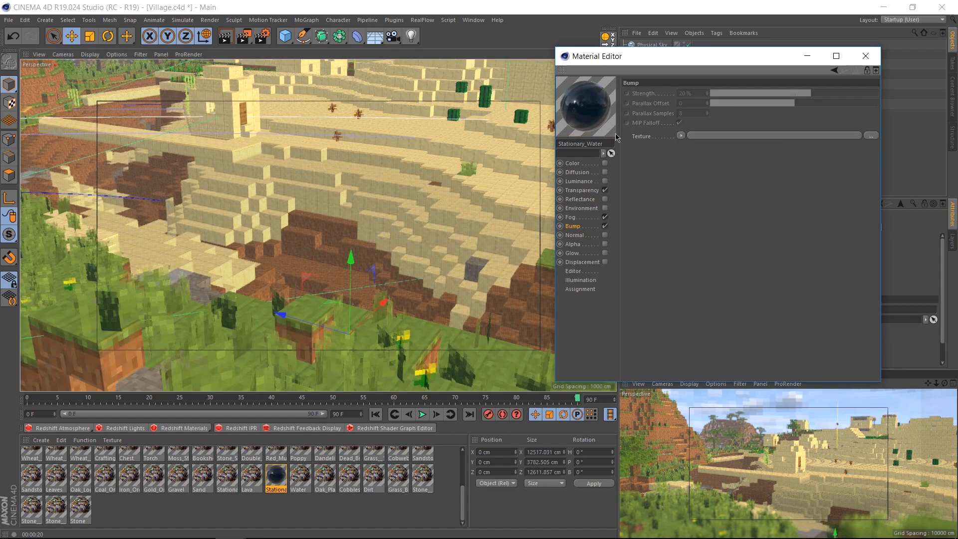
click(680, 135)
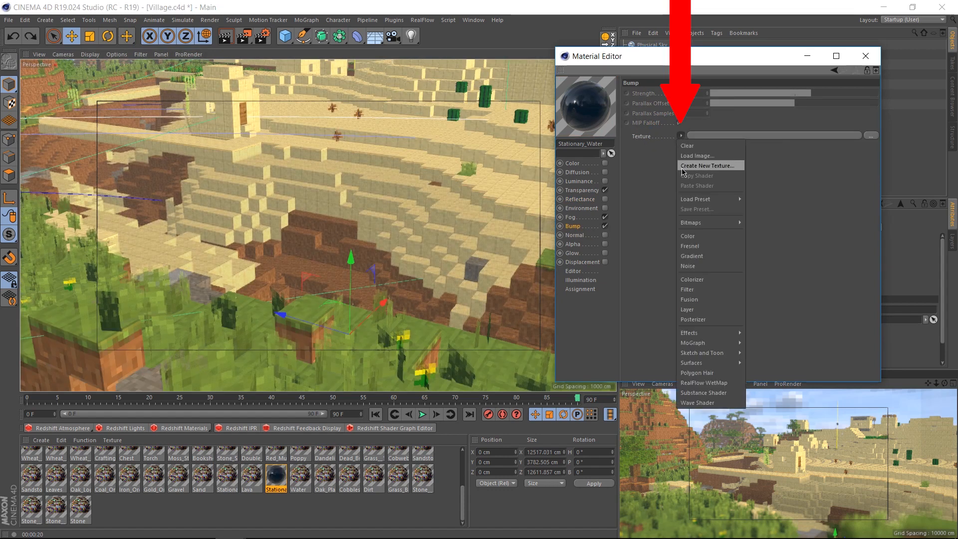
mouse_move(688, 265)
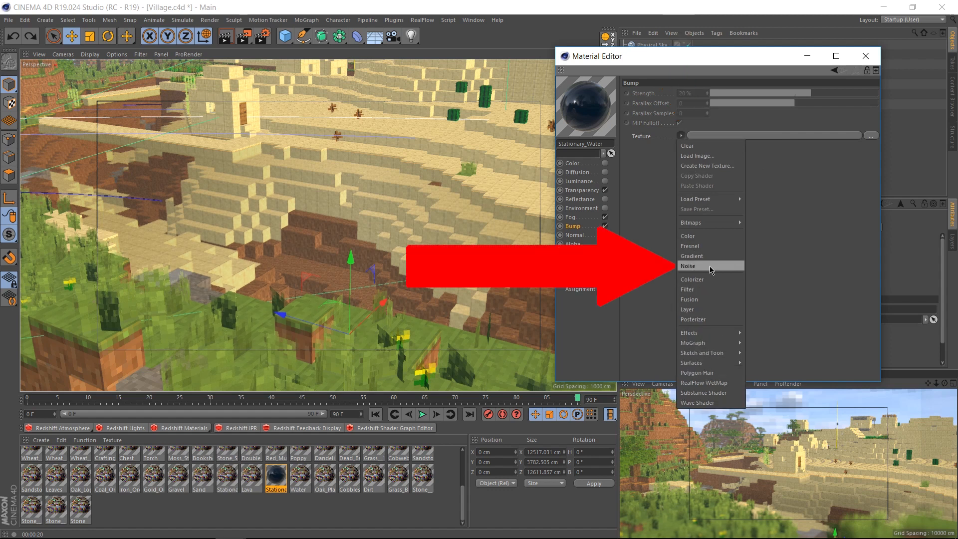
click(688, 266)
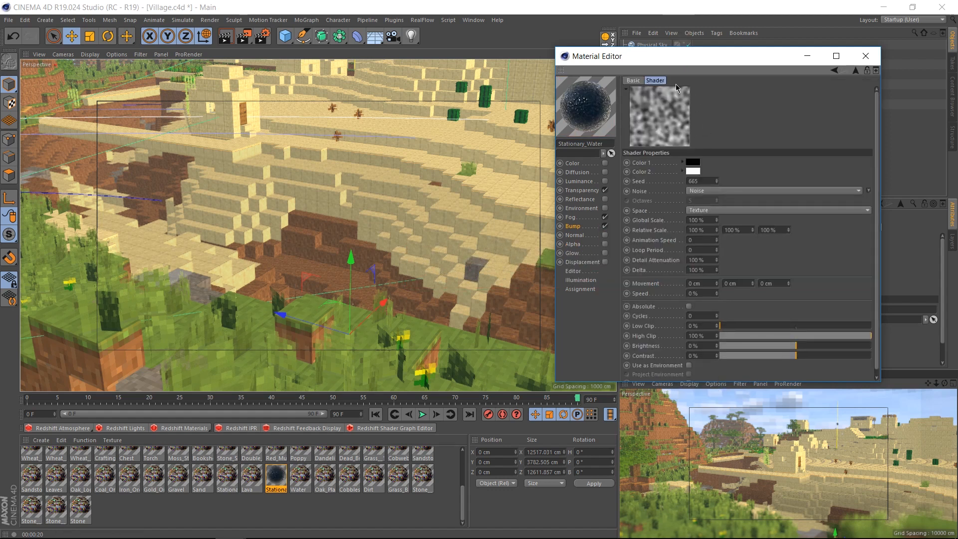
mouse_move(568, 245)
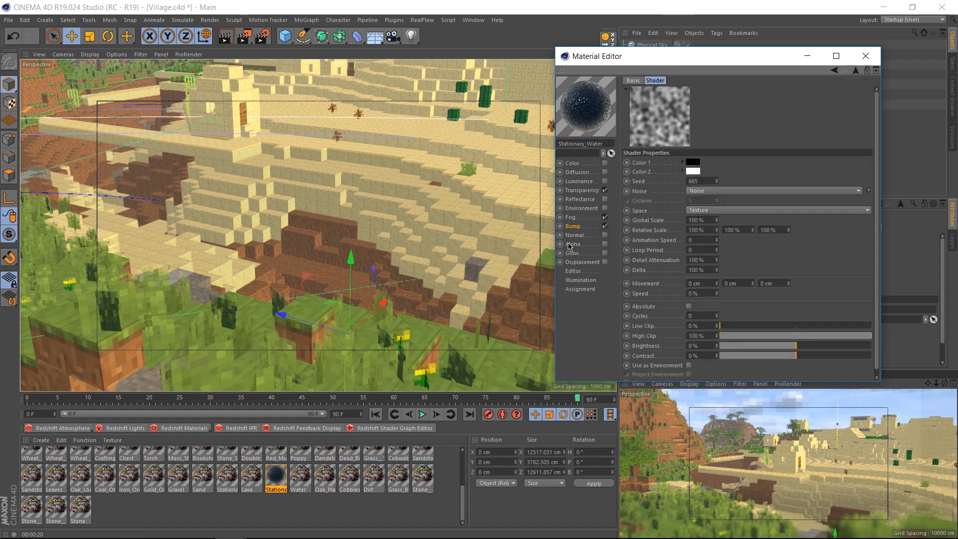
mouse_move(669, 101)
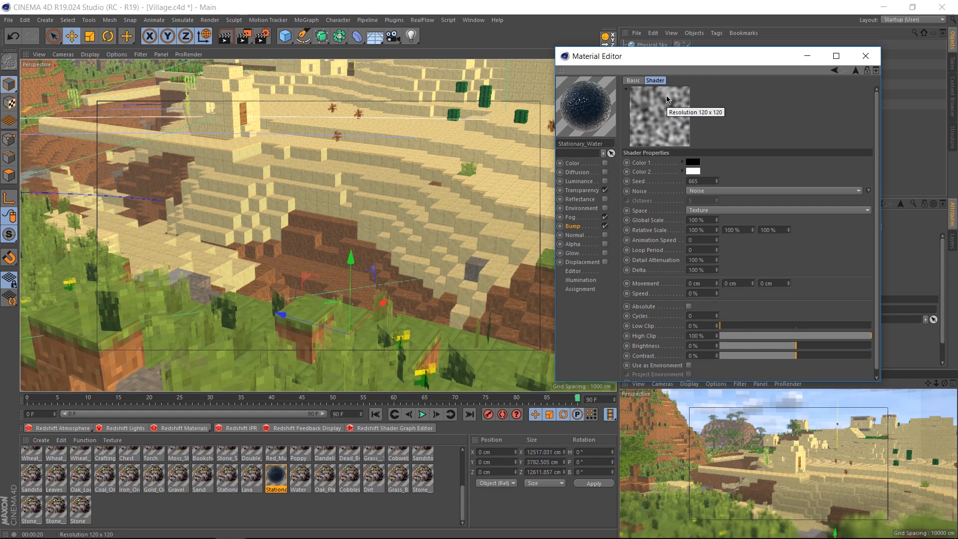
mouse_move(661, 119)
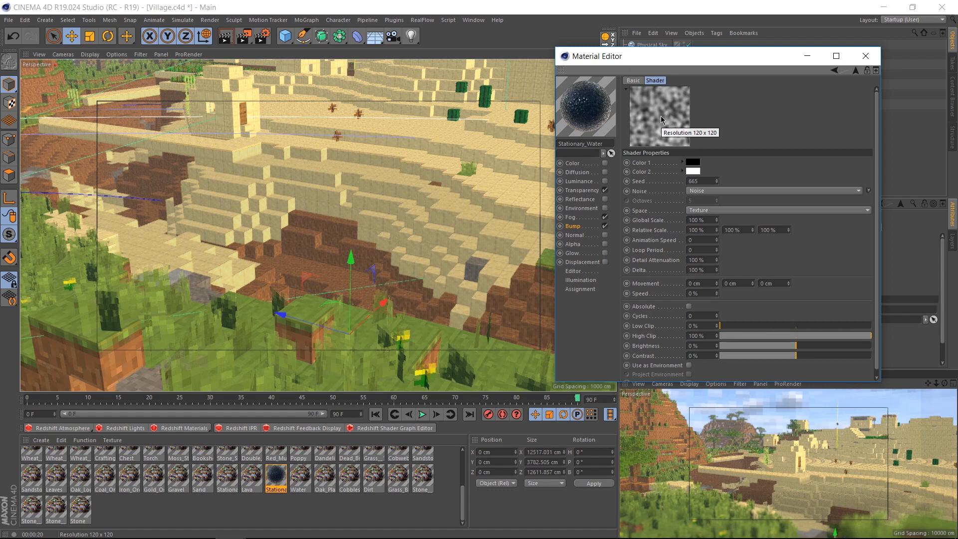
mouse_move(671, 123)
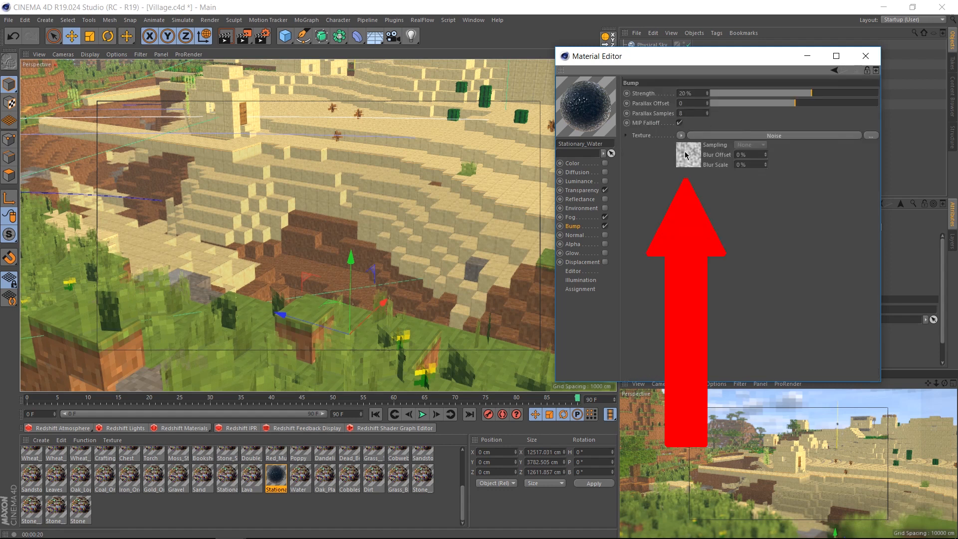
click(686, 154)
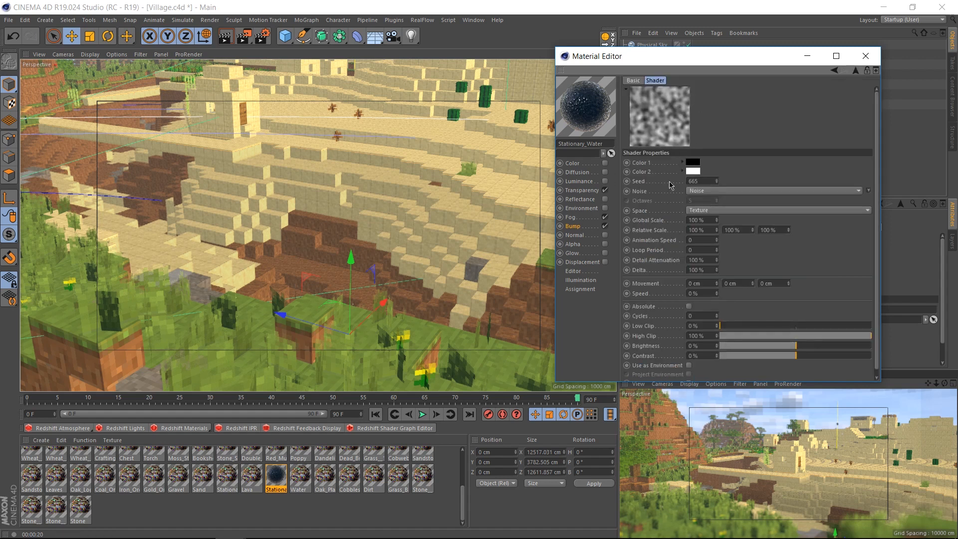
mouse_move(665, 128)
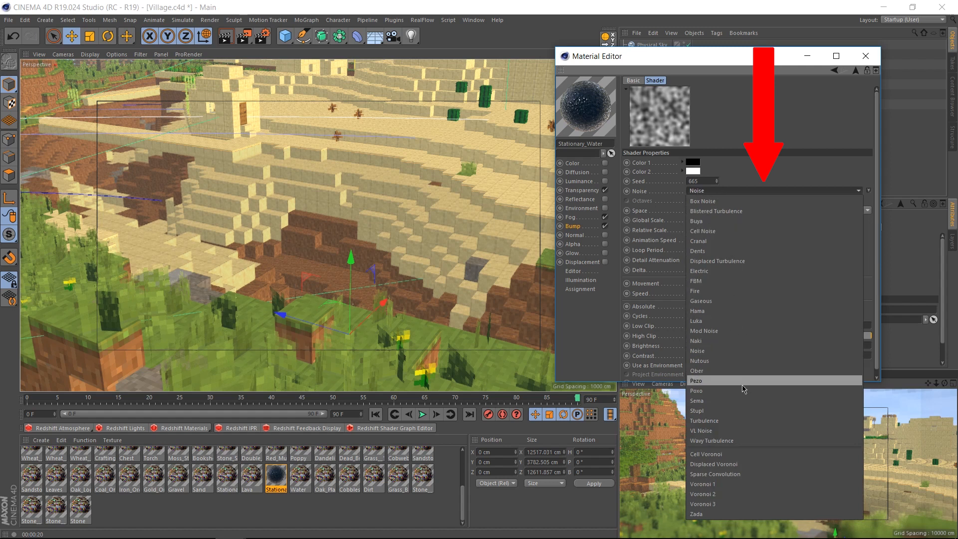
Step: Set the bump noise type to Turbulence with a 35% global scale
click(704, 420)
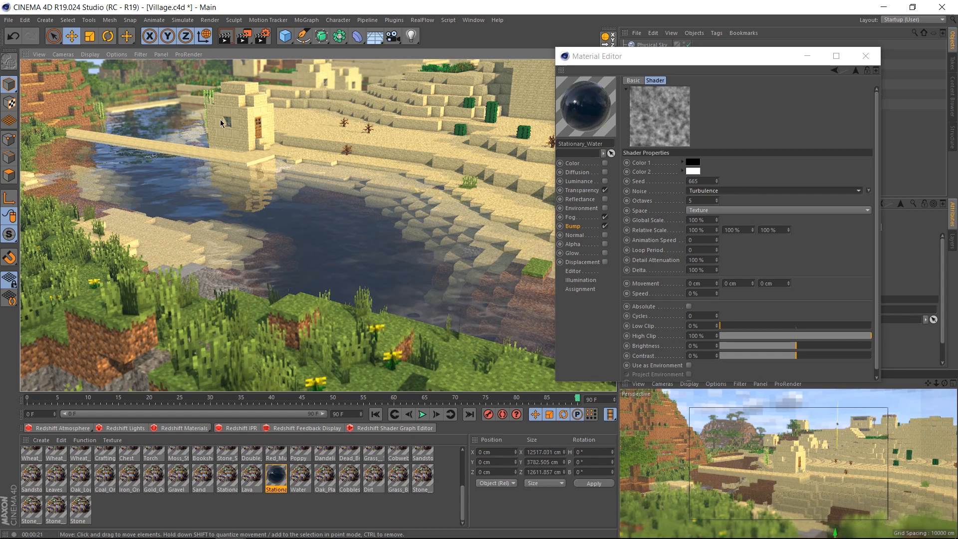
mouse_move(236, 183)
text(10)
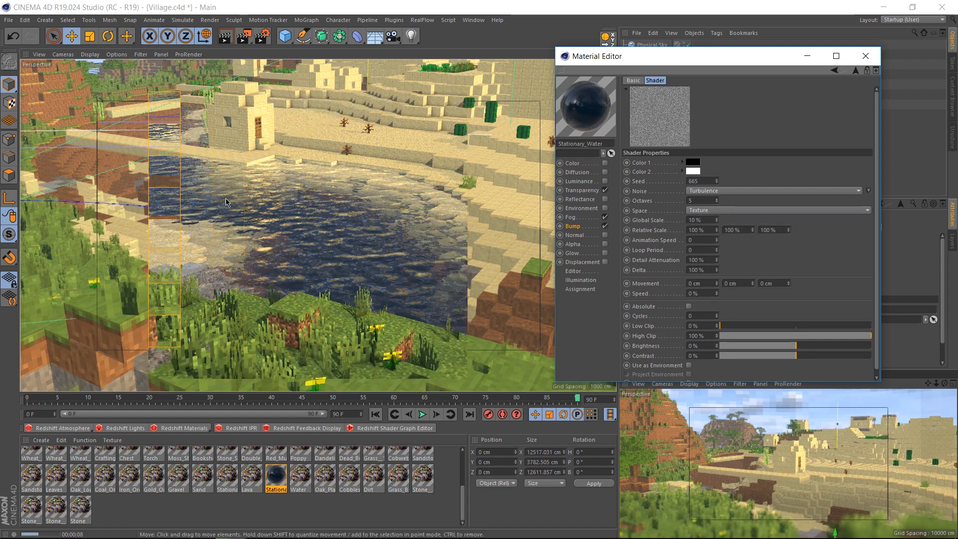
click(573, 226)
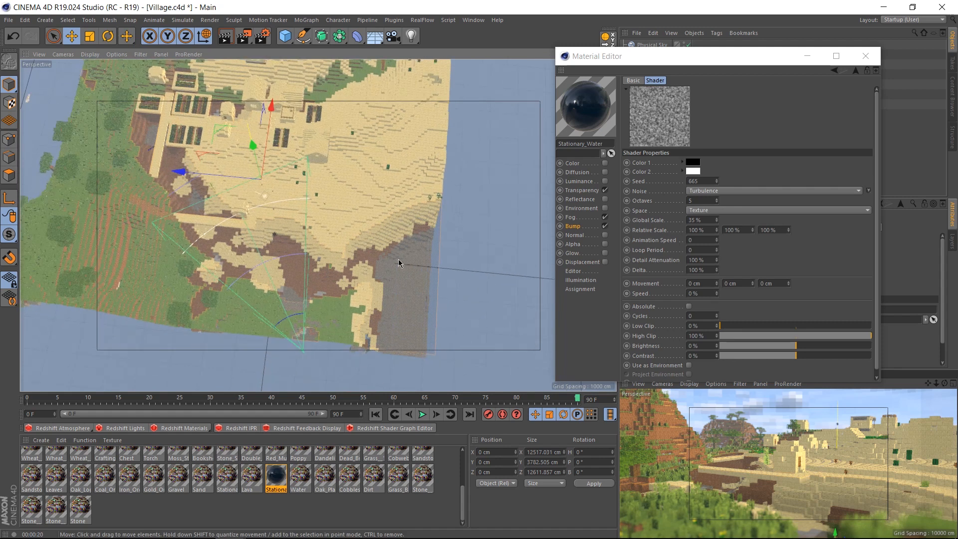
mouse_move(291, 247)
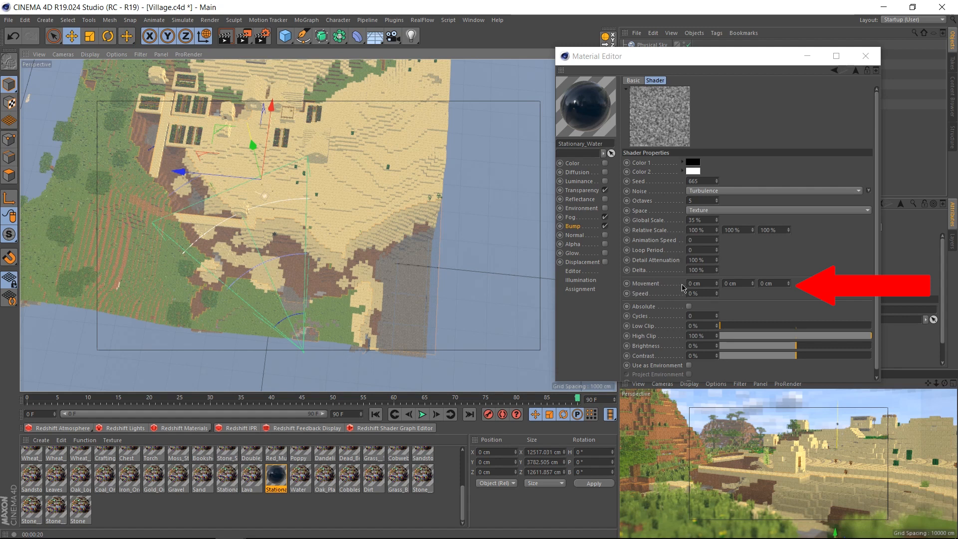
Step: Enter -10 cm as the noise's X movement value
click(701, 283)
text(-10)
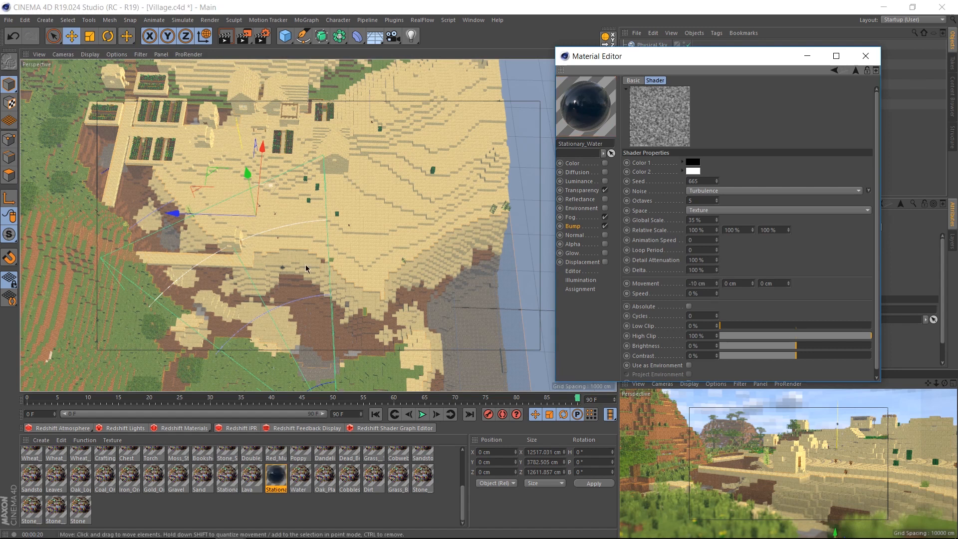
mouse_move(749, 302)
text(20)
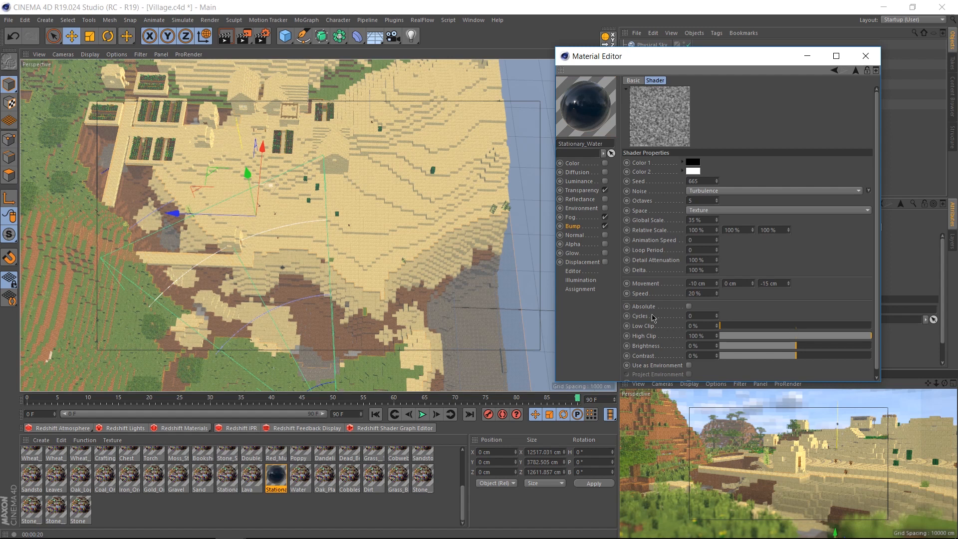
mouse_move(645, 247)
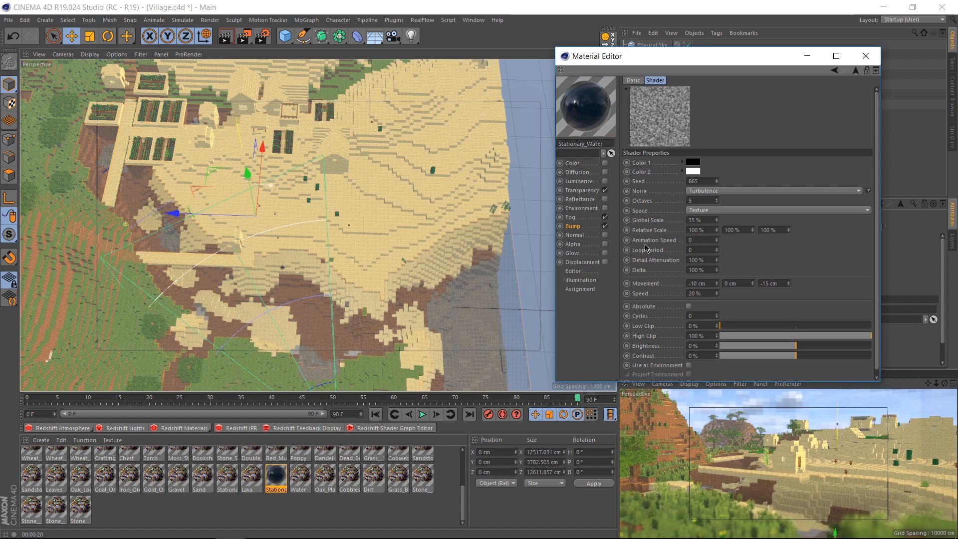